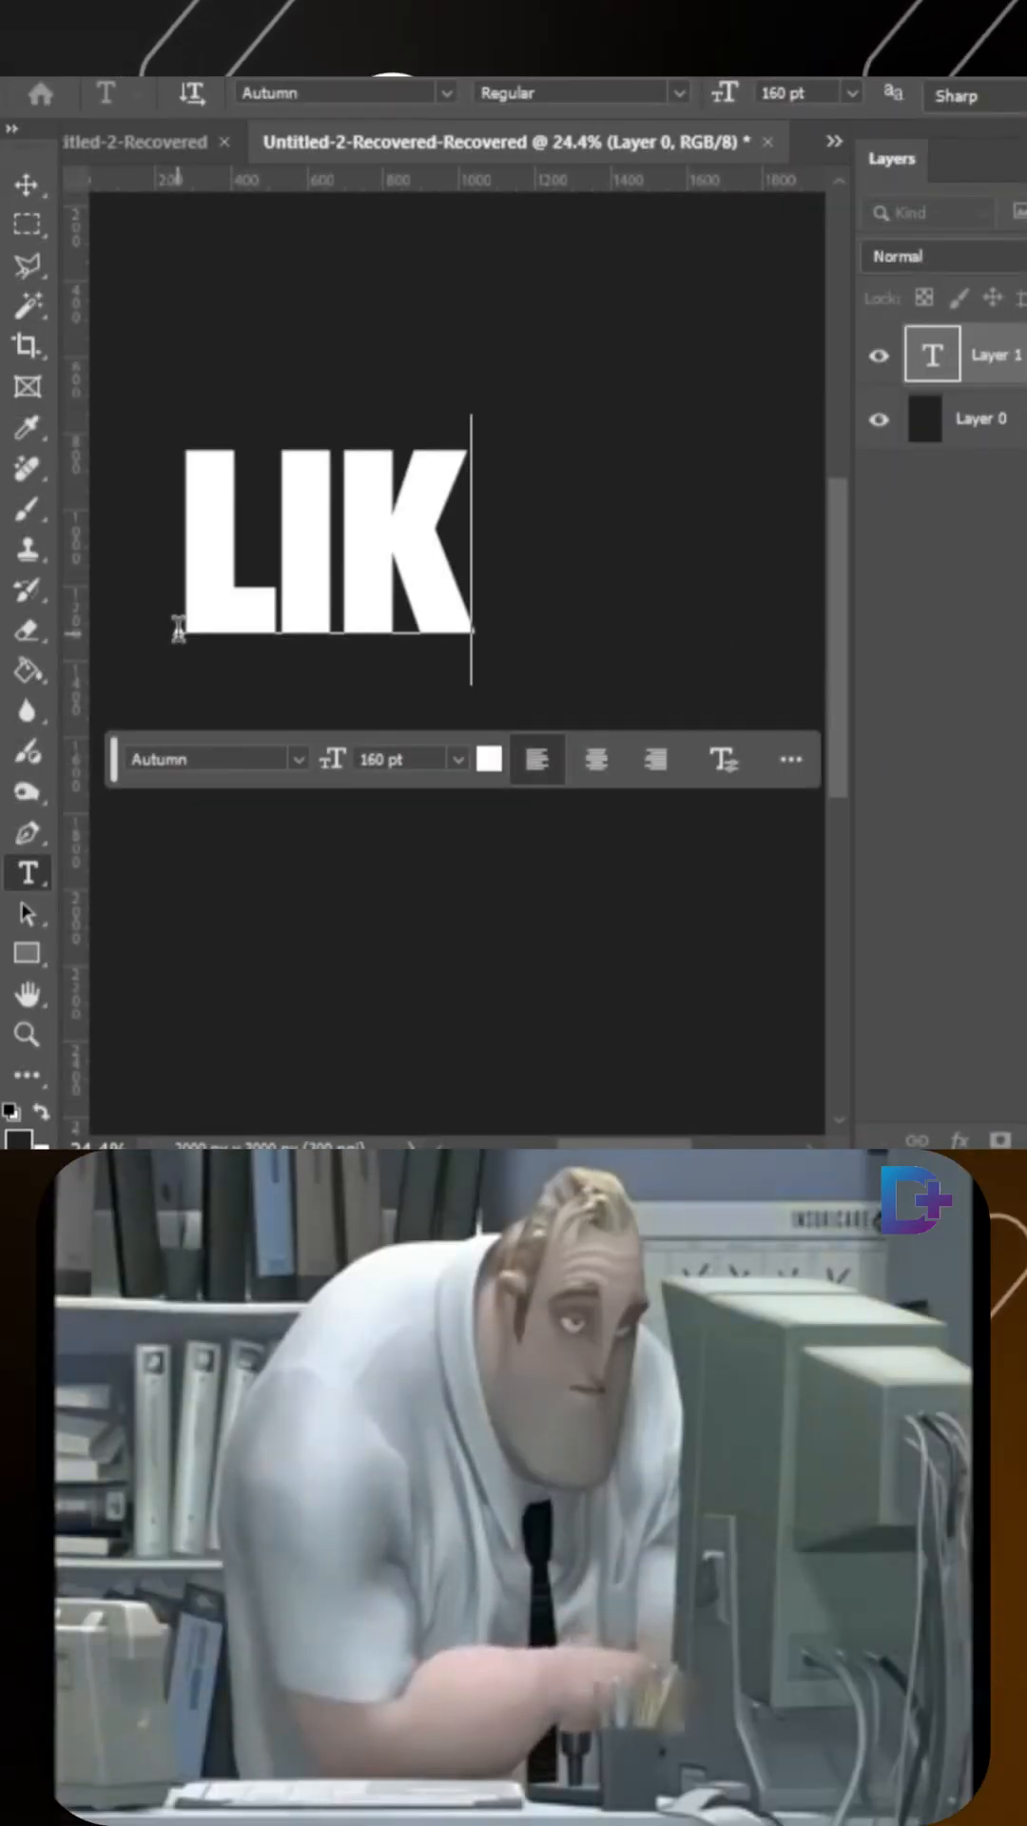
# Step: Finish typing the word LIKE and choose the Arc warp style for the text
pyautogui.write('E')
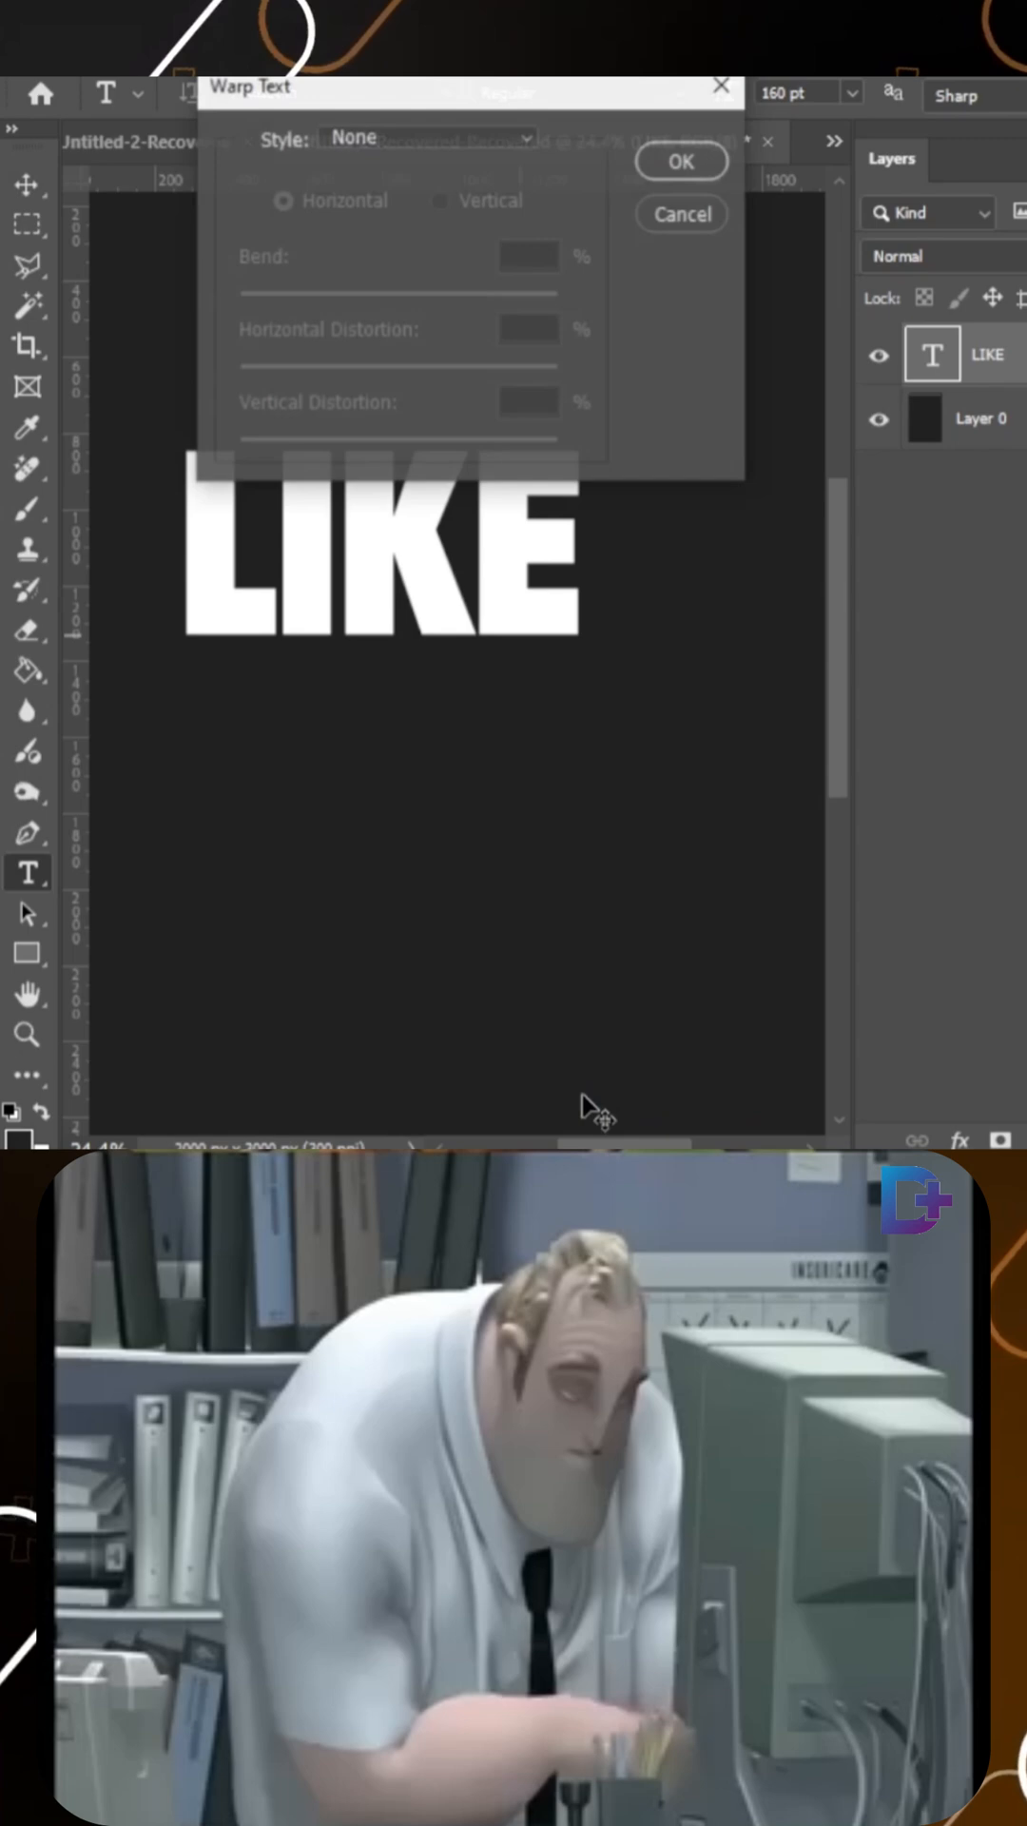
pyautogui.click(426, 137)
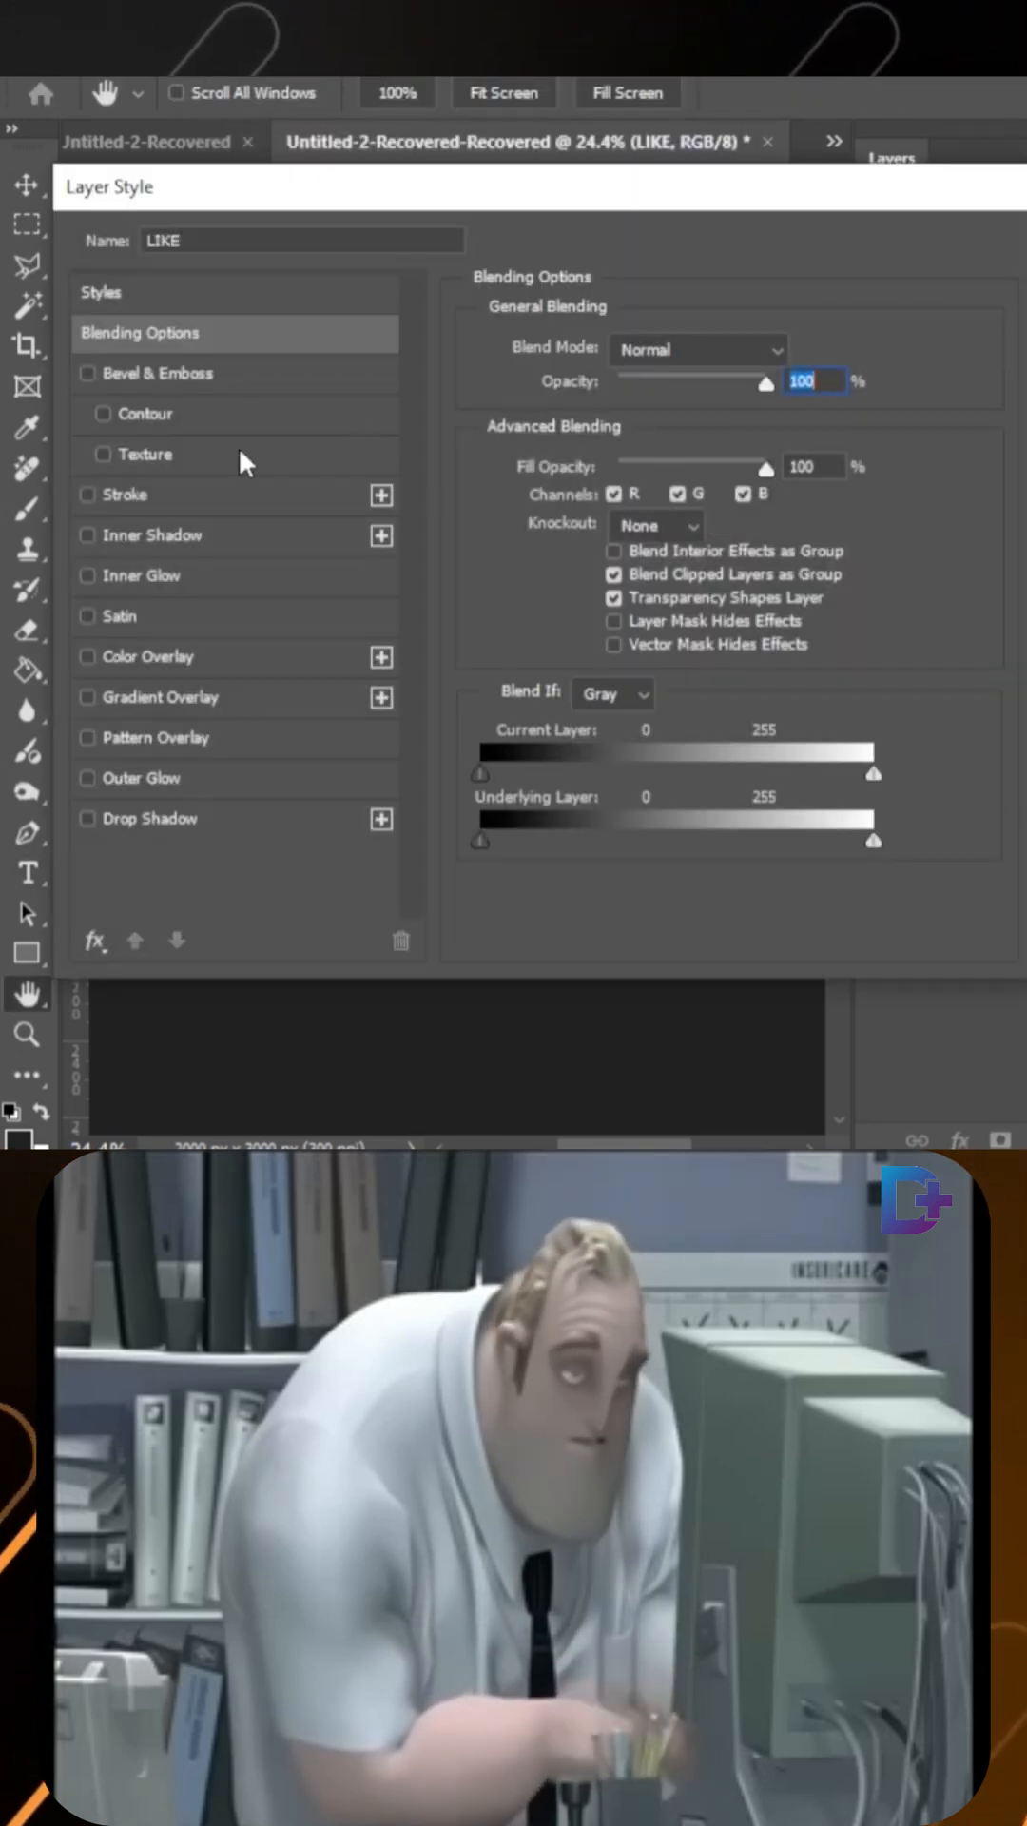
# Step: Add a teal-to-magenta gradient effect to the arched LIKE text layer
pyautogui.click(88, 615)
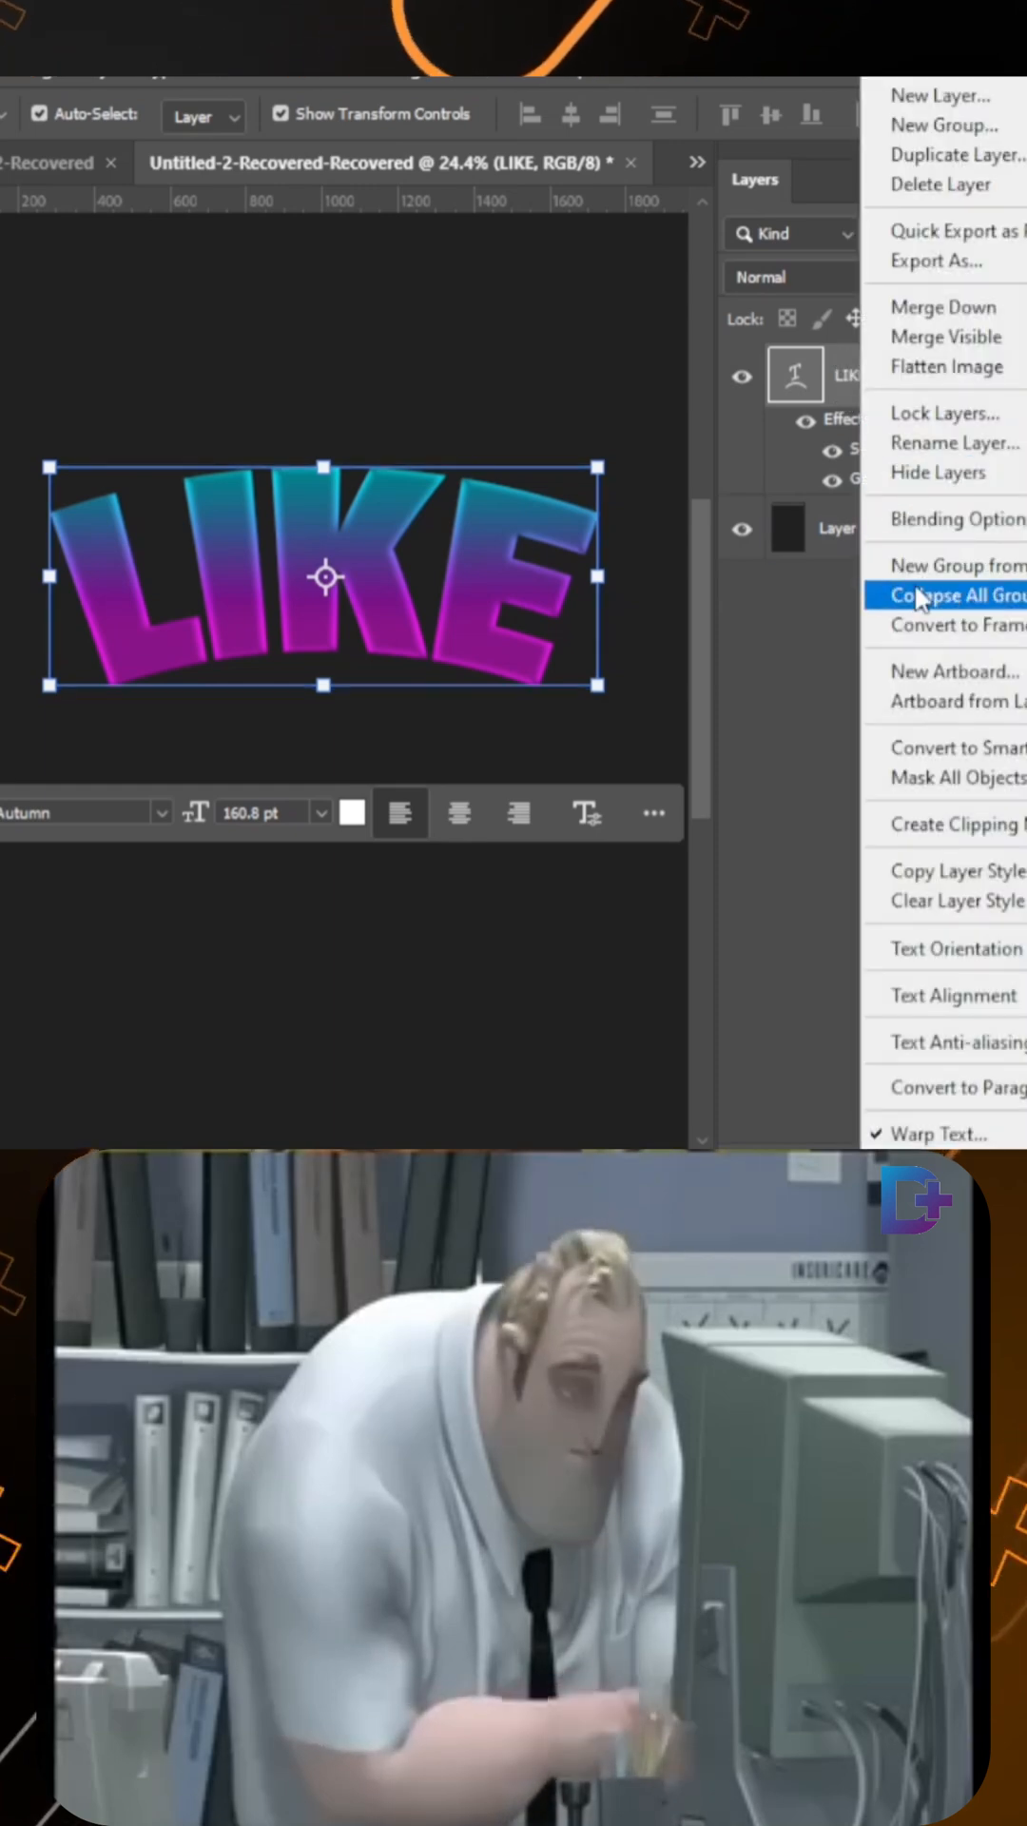
# Step: Convert the LIKE text layer into a Smart Object
pyautogui.click(943, 595)
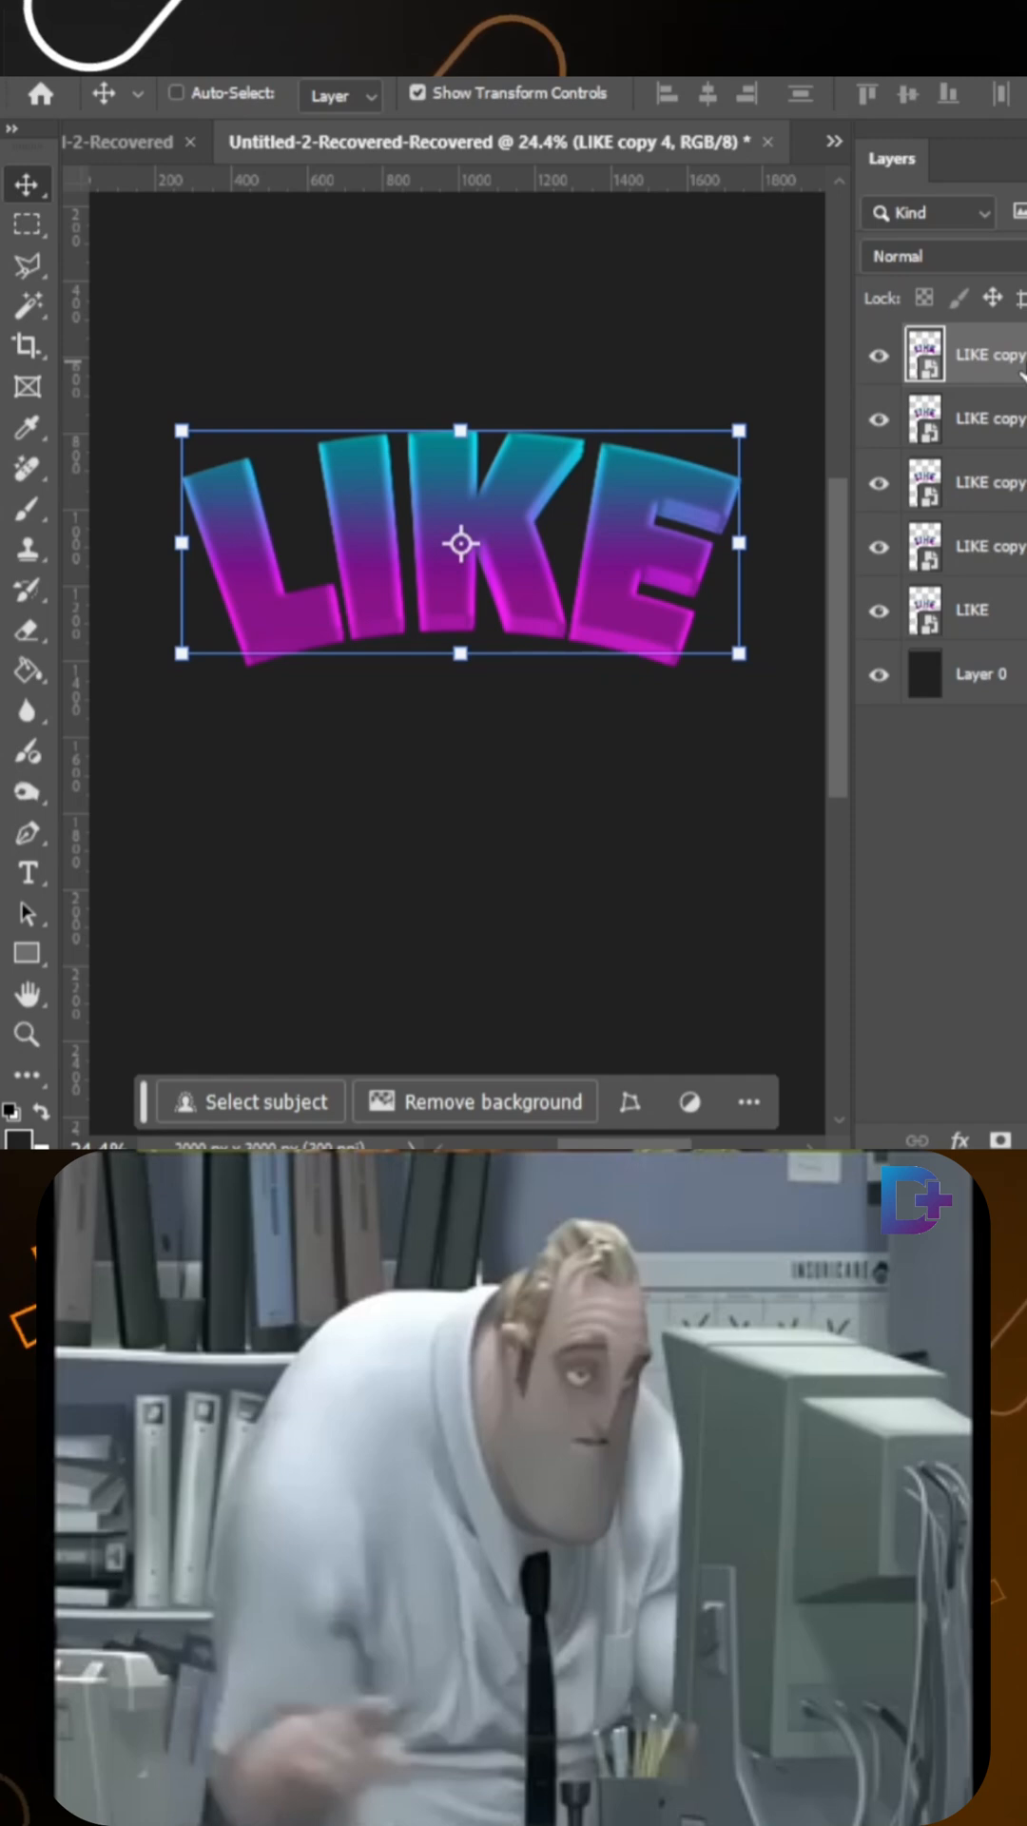
# Step: Duplicate the LIKE Smart Object layer with Ctrl+J
pyautogui.press('Ctrl+J')
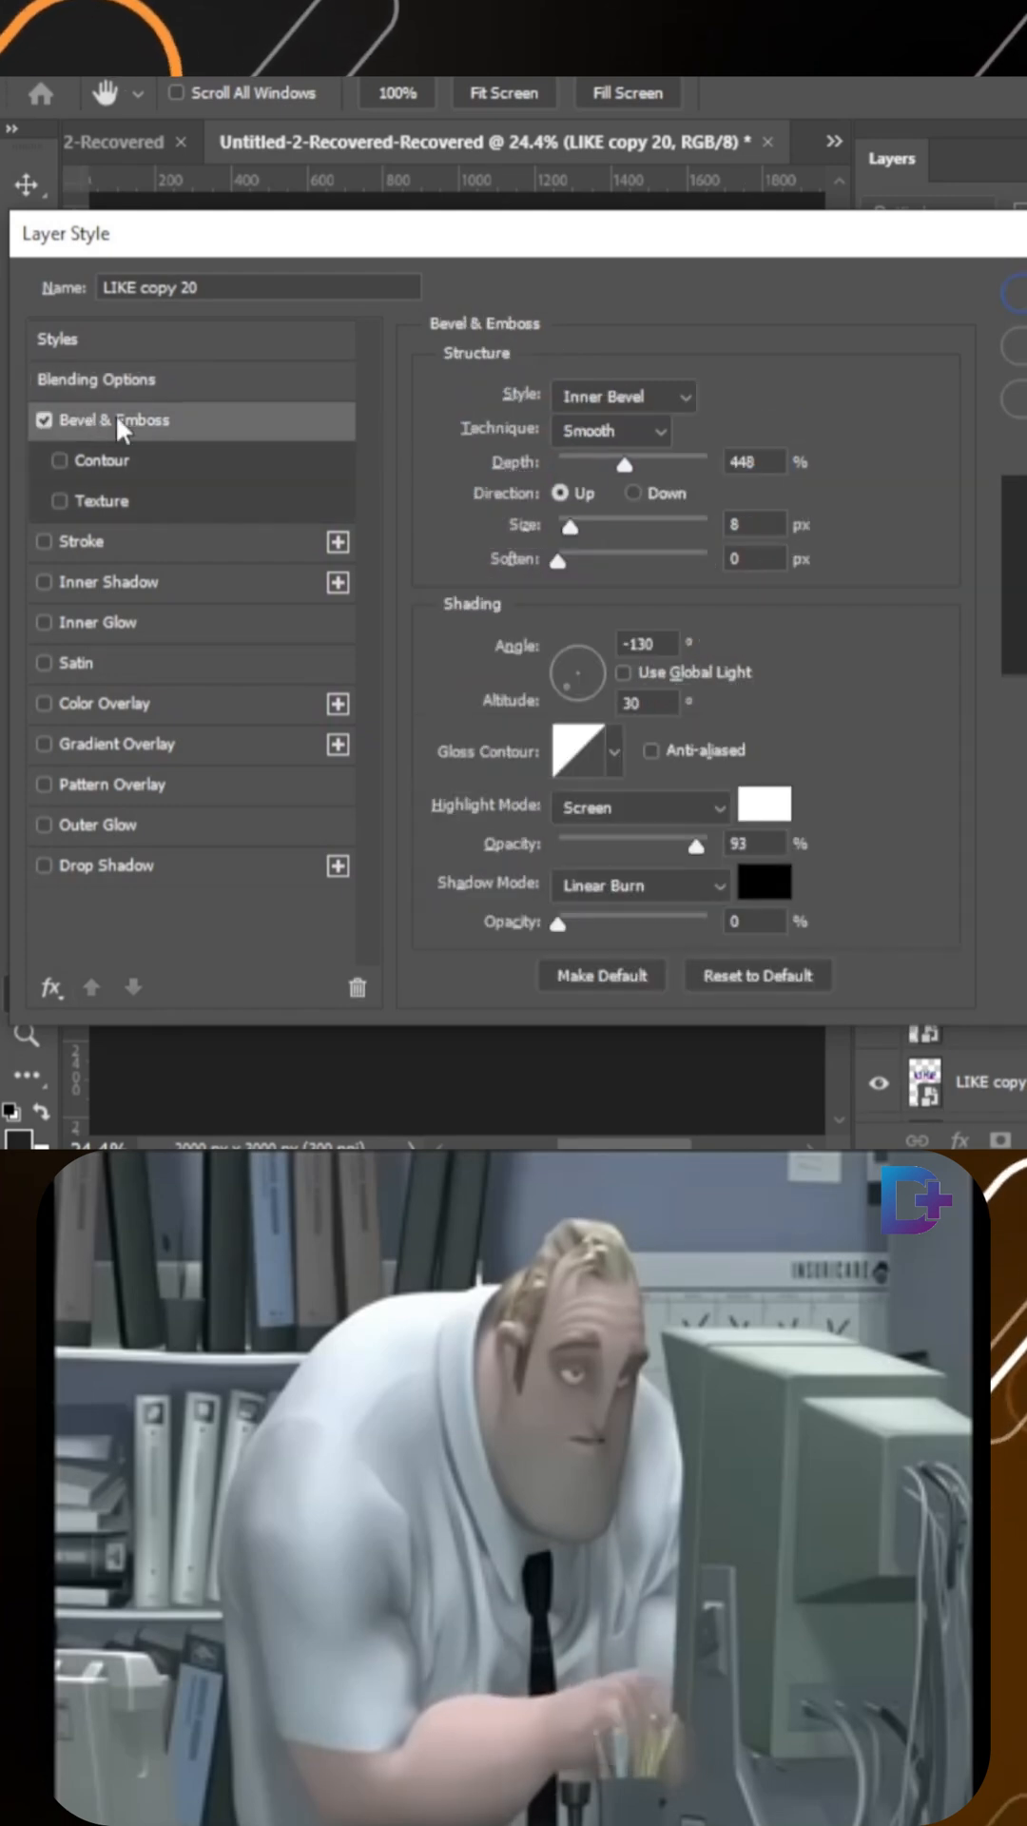
# Step: Give the top LIKE copy a Bevel & Emboss effect for a bevelled face
pyautogui.click(115, 744)
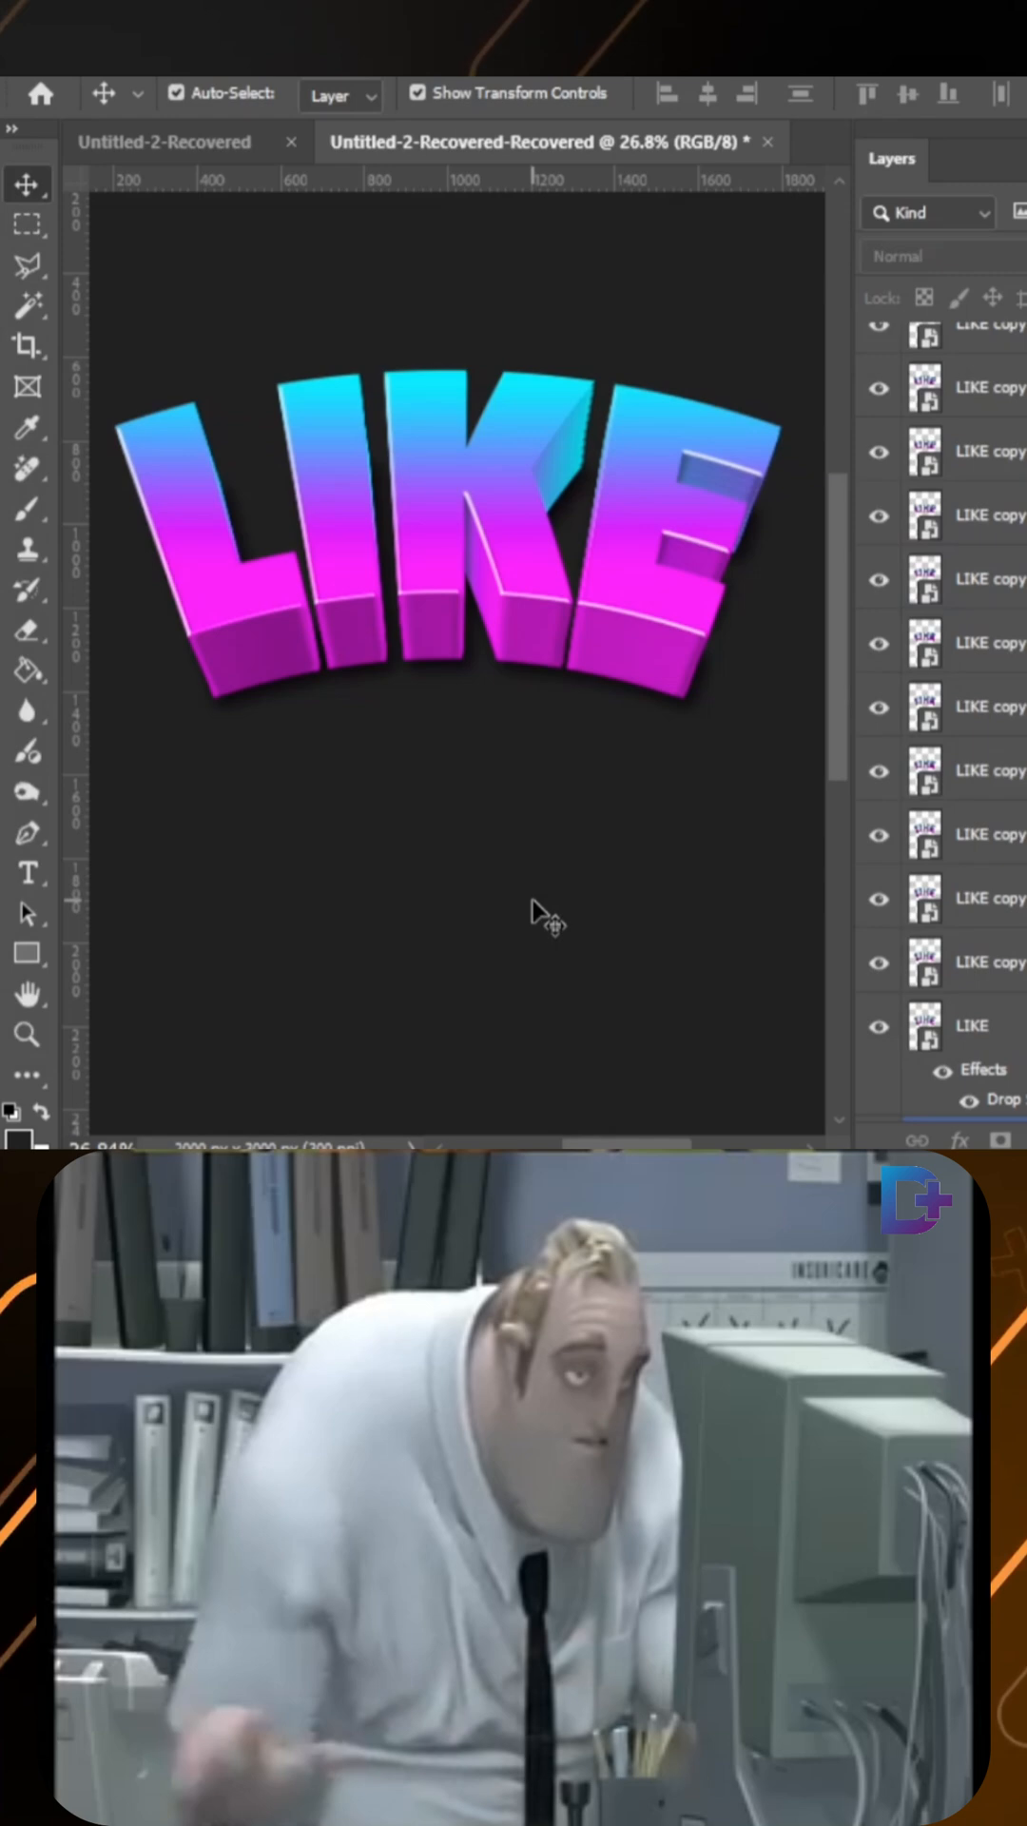
pyautogui.scroll(-3)
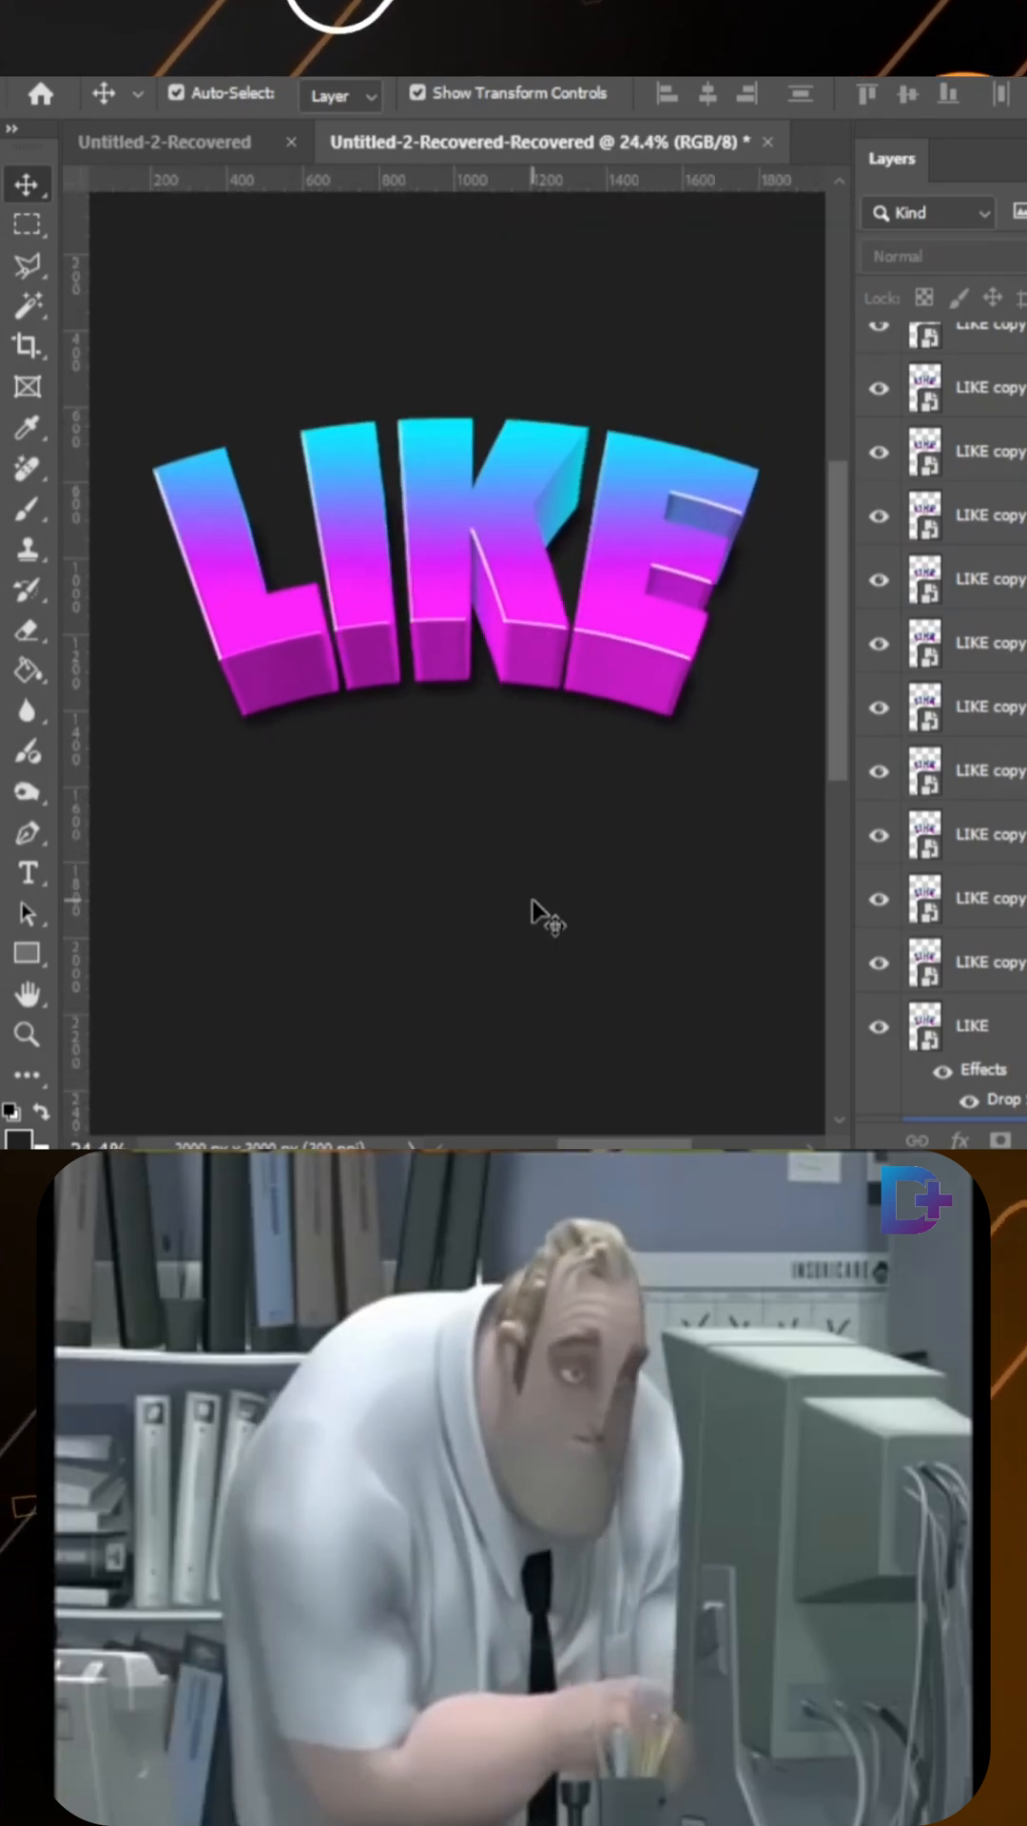